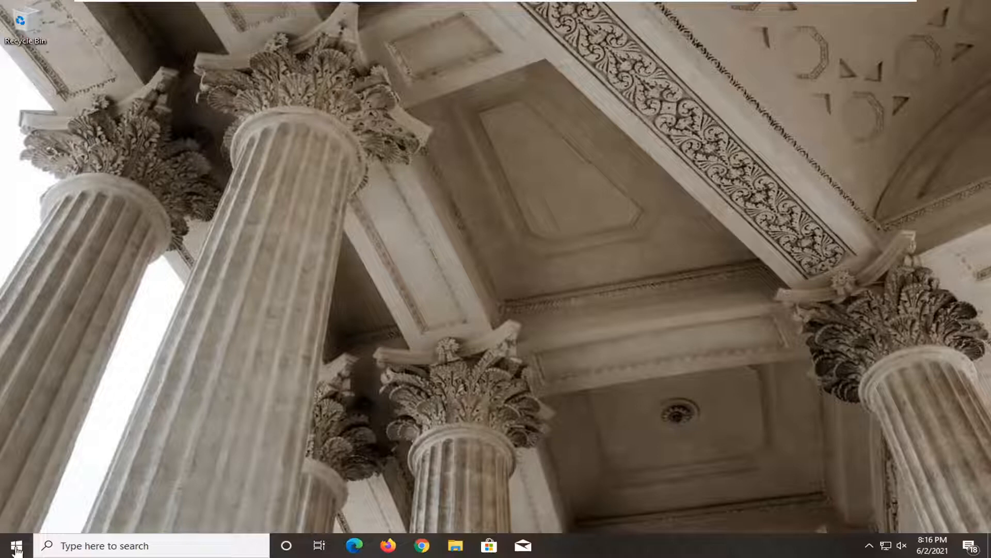
Step: Search 'apps and features' from Start and land on the Apps & features page
click(16, 546)
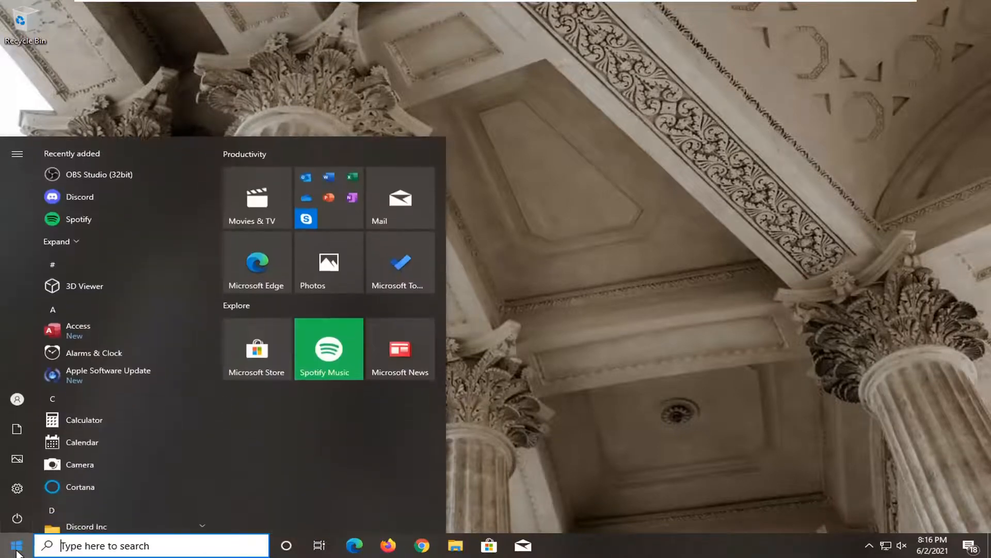
text(apps and)
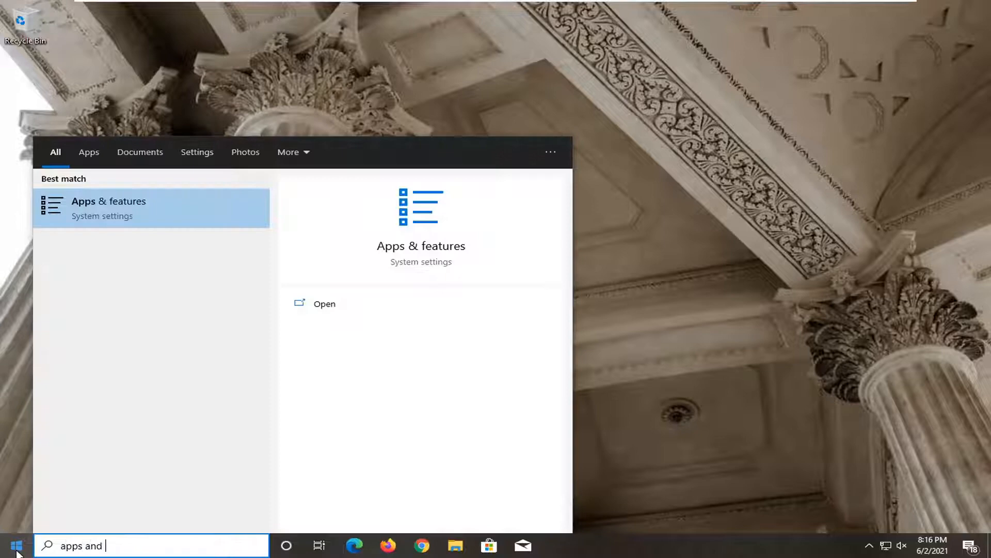
text(features)
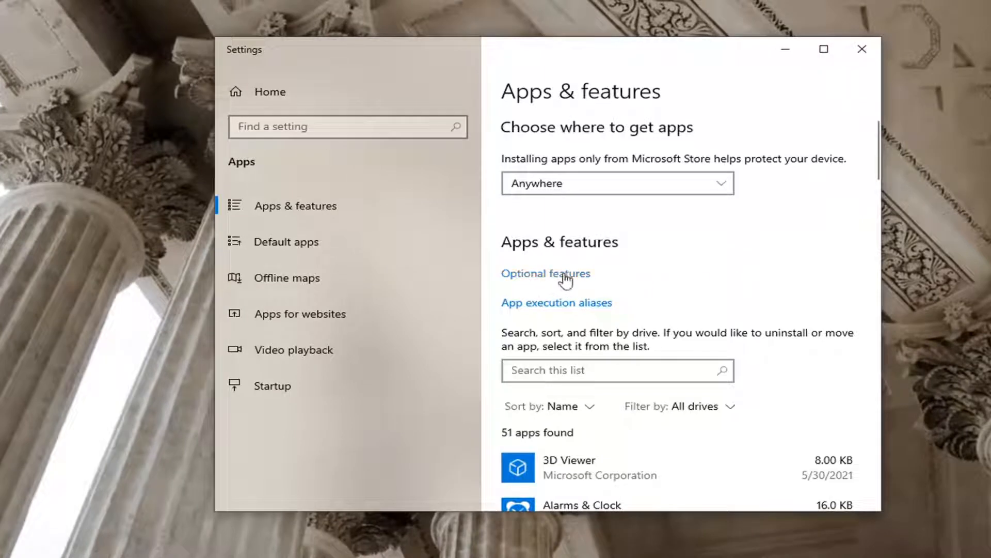
Step: Go to Optional features and bring up the Add a feature list
click(545, 272)
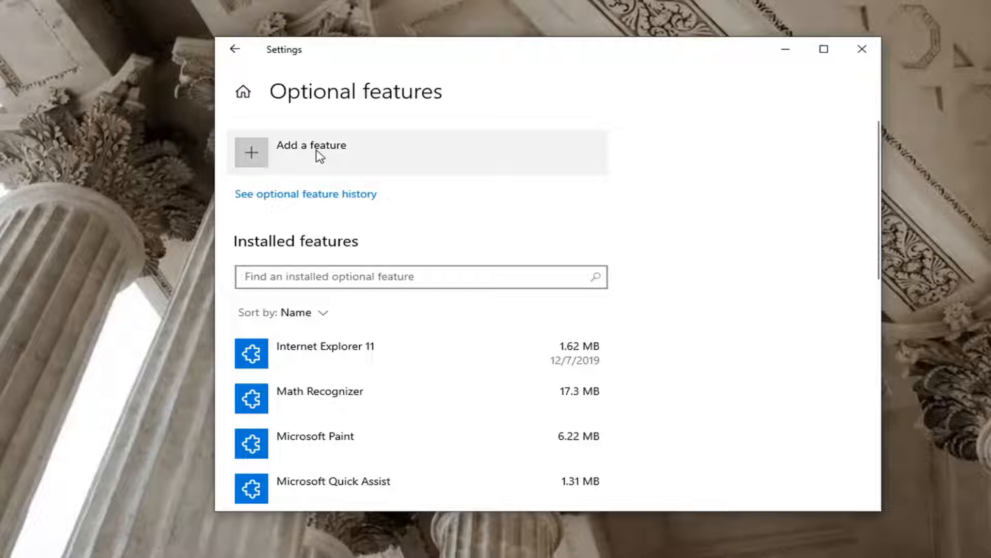
click(311, 152)
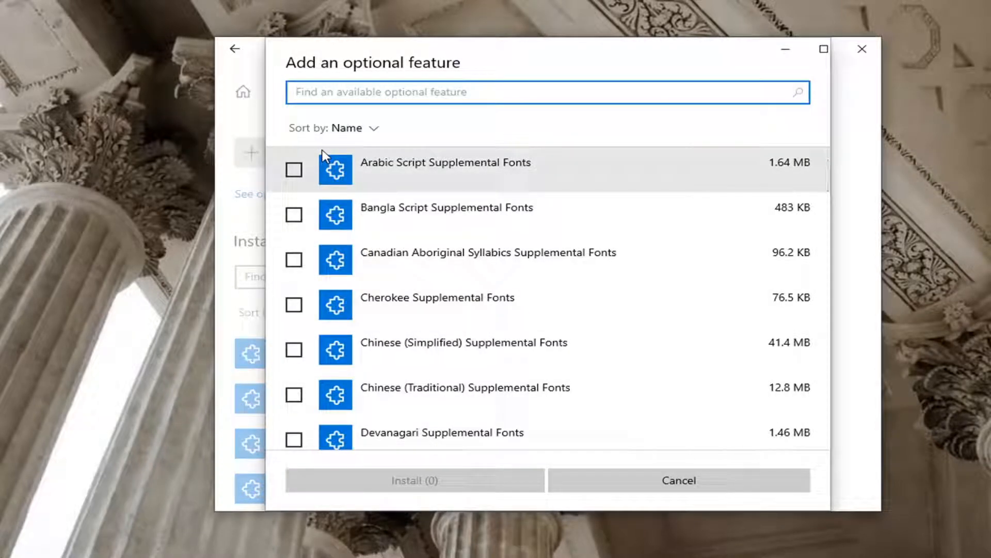
Step: Search 'notepad' among available features, find nothing, and cancel back to Optional features
text(notepad)
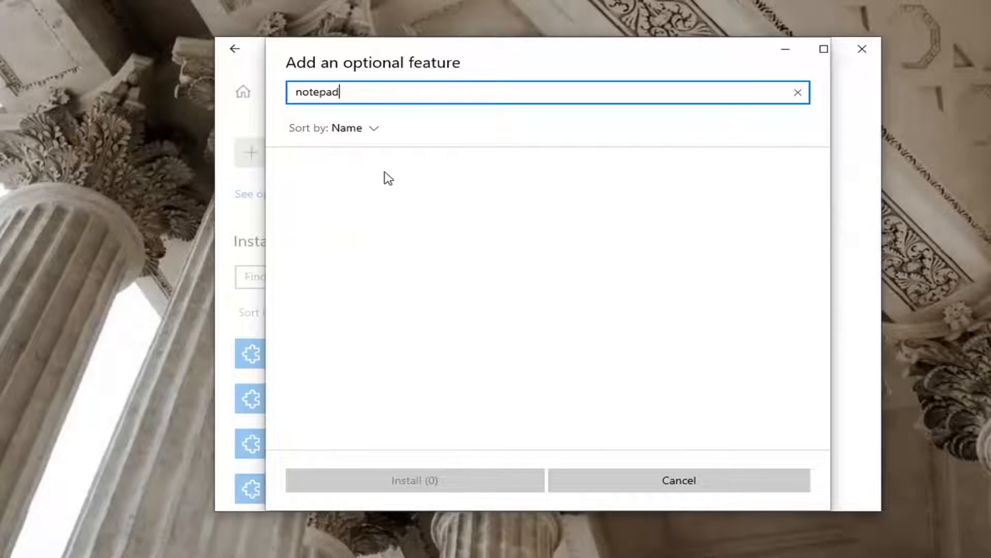
mouse_move(384, 192)
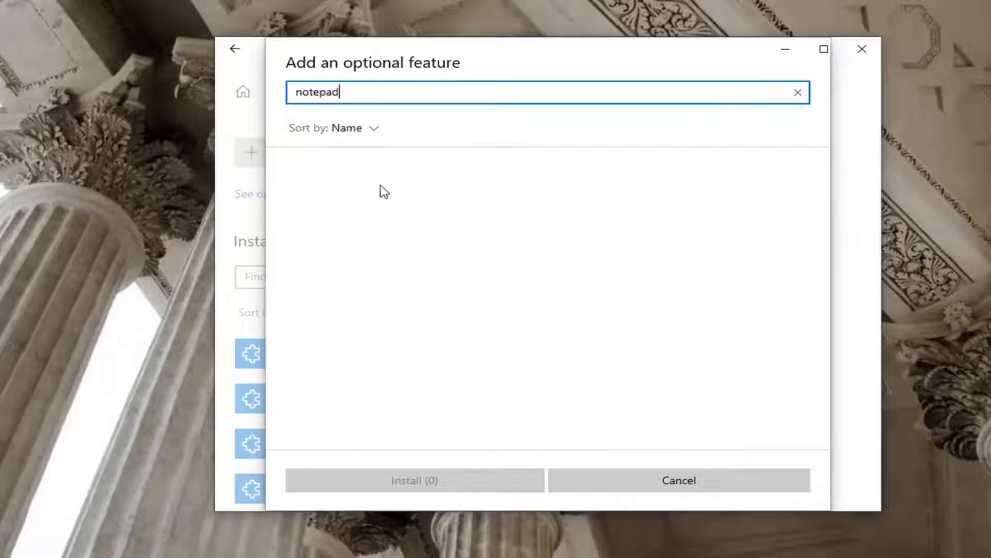
mouse_move(298, 167)
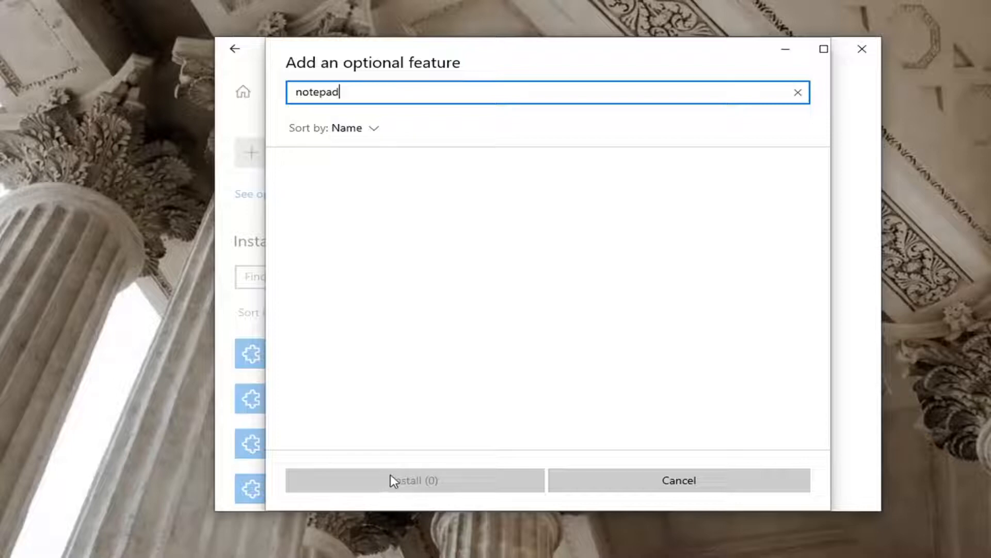
mouse_move(403, 283)
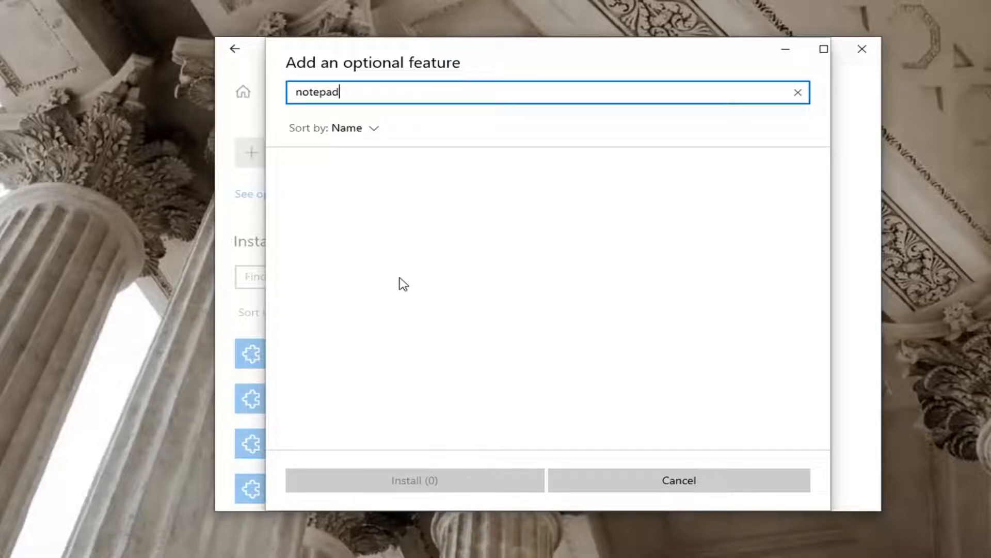
click(679, 480)
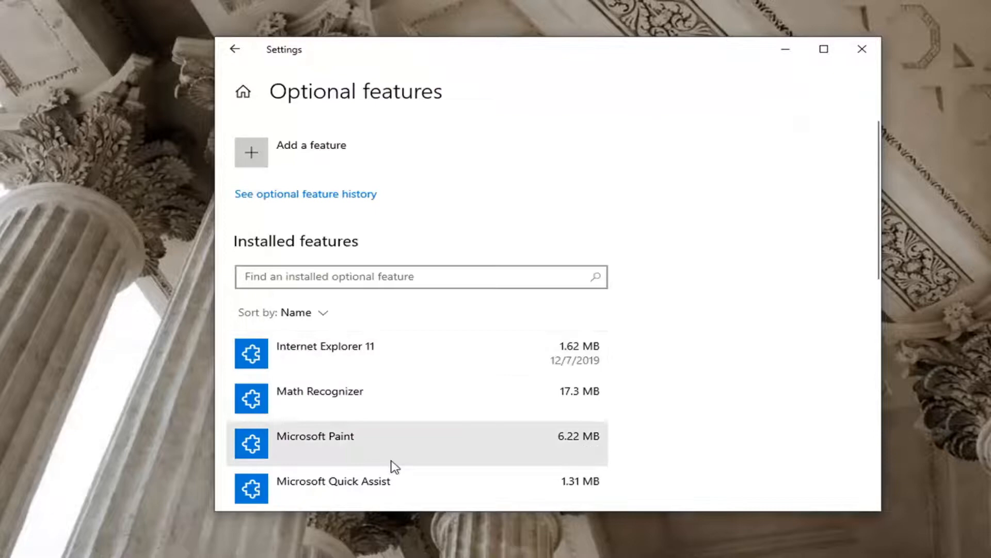
Step: Find Notepad (561 KB) in the Installed features list, then close Settings
scroll(down, 3)
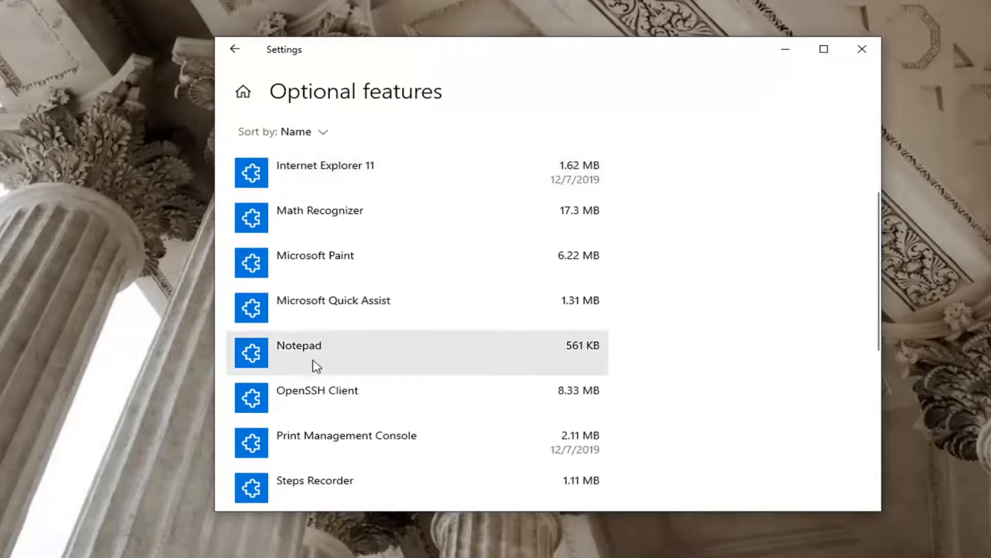
scroll(up, 3)
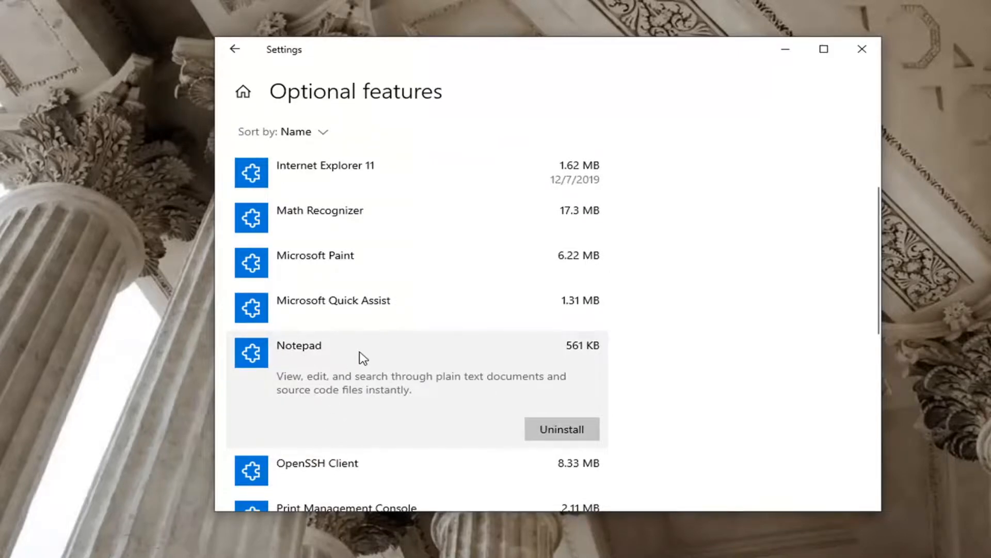
click(861, 50)
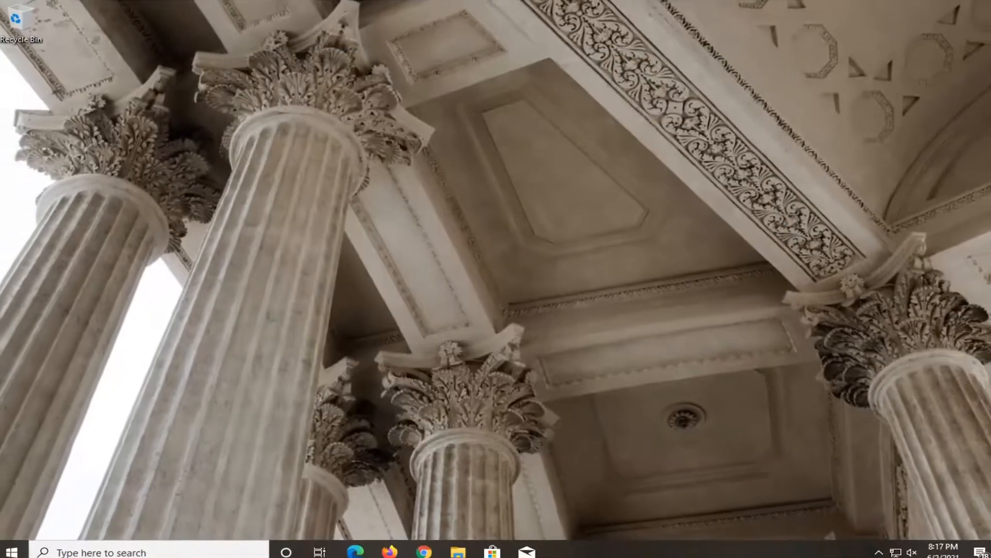